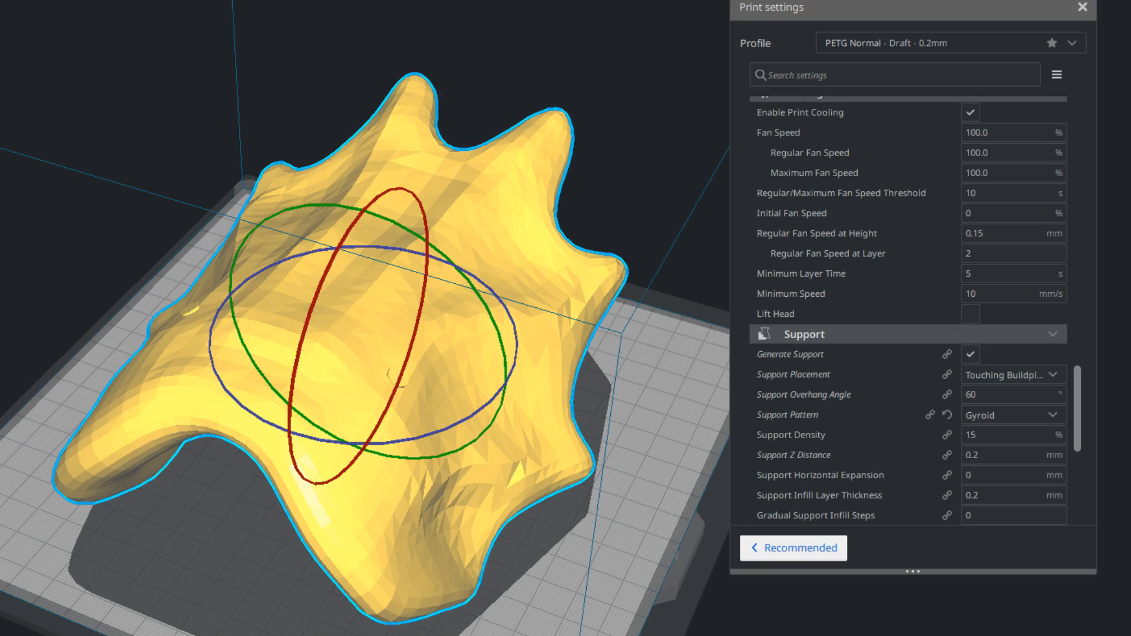
Set the support pattern to Lines in place of Gyroid
{"action": "left_click", "coordinate": [1014, 415]}
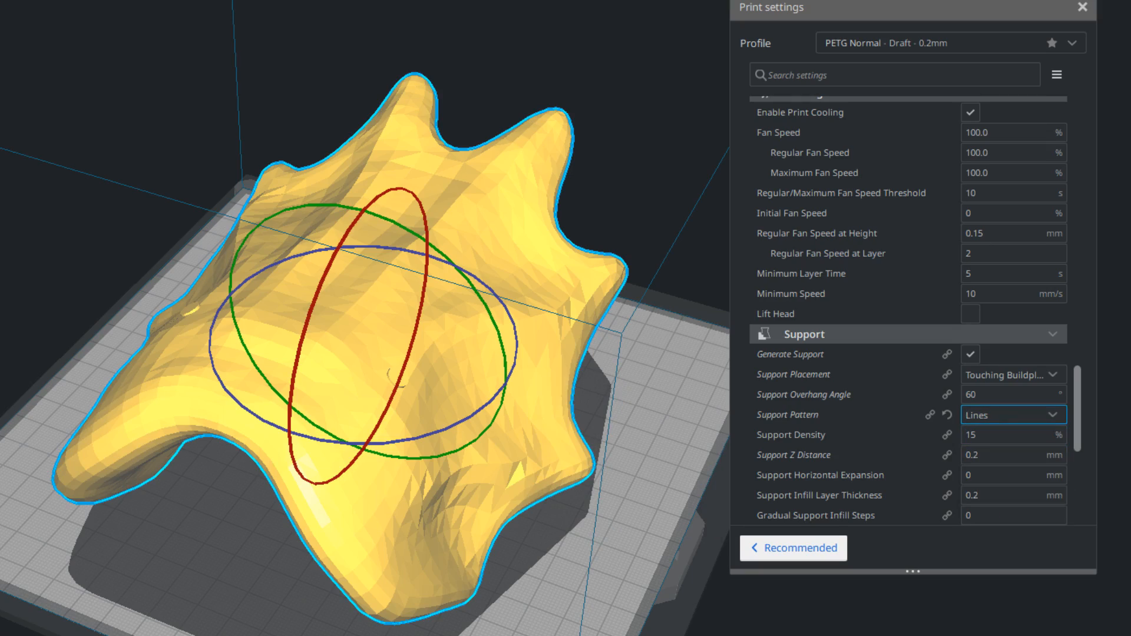